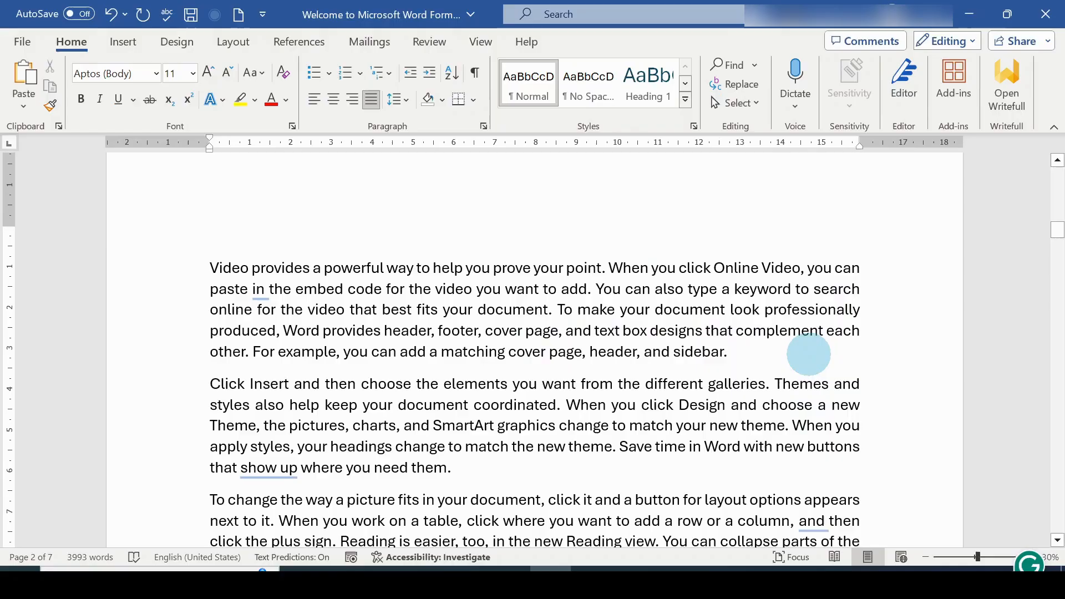
Insert the EXCEL TO WORD picture from this device after the first paragraph
click(727, 351)
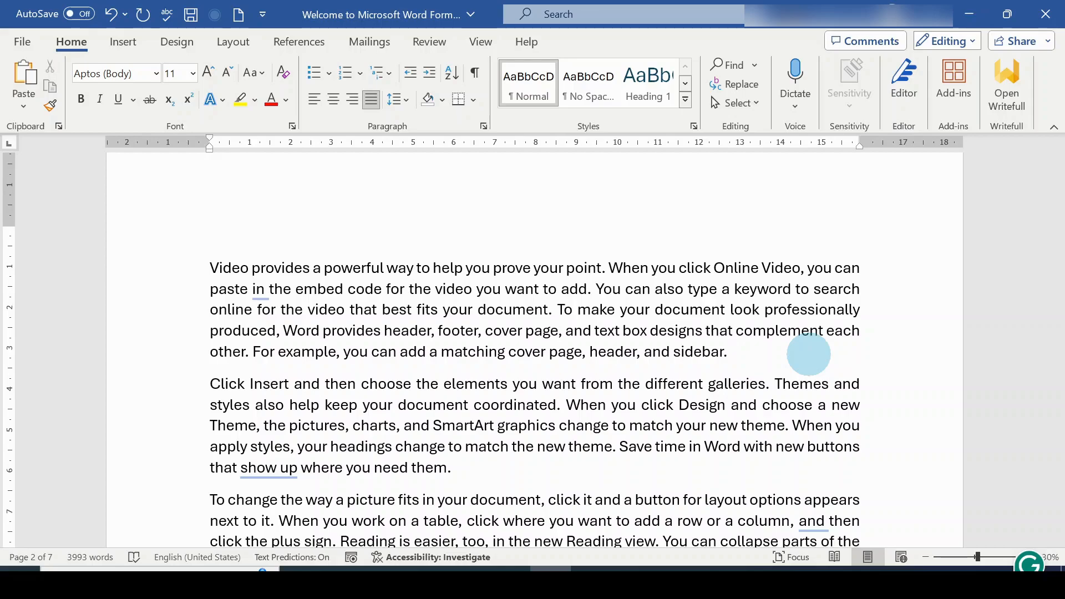
click(725, 351)
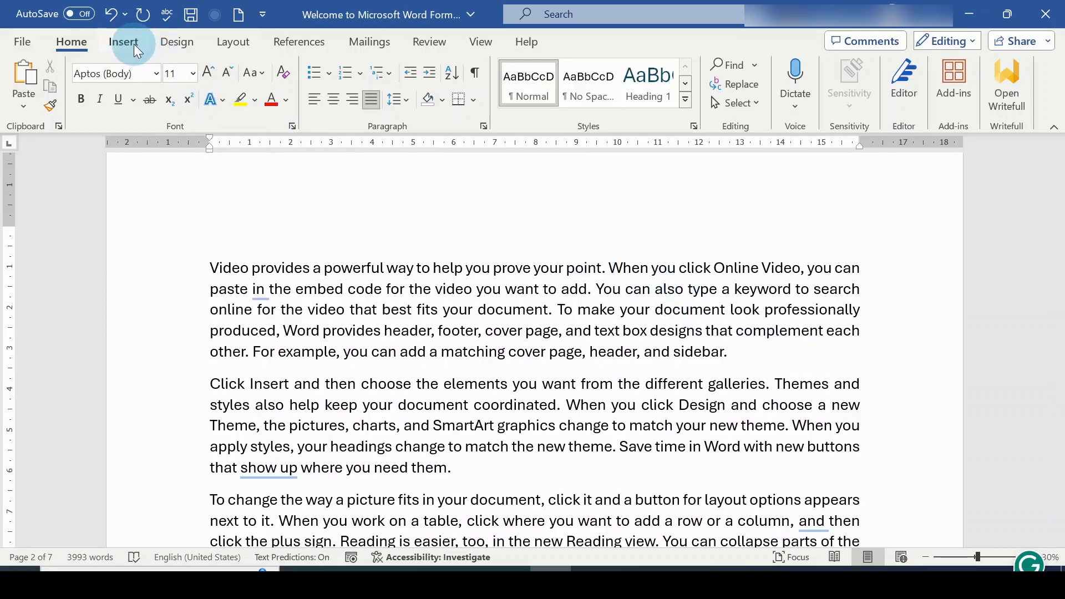
click(123, 41)
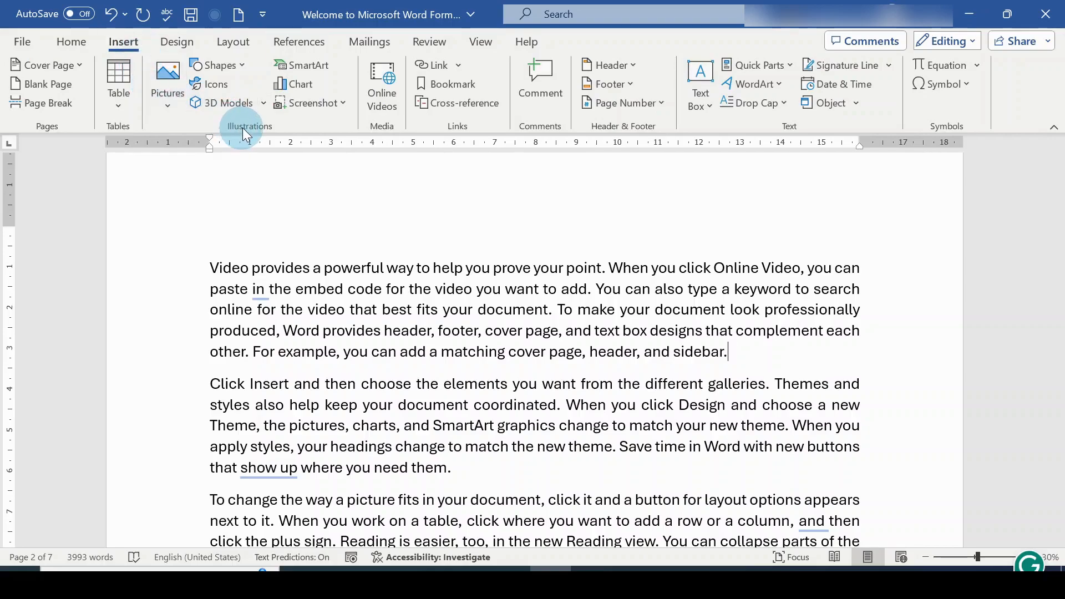
mouse_move(168, 81)
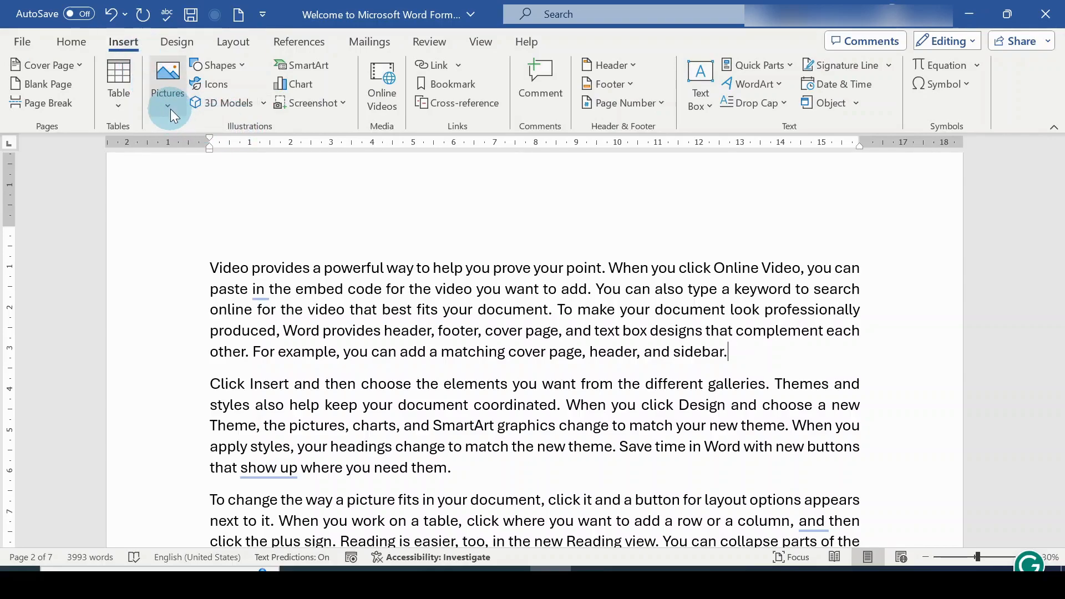
click(167, 107)
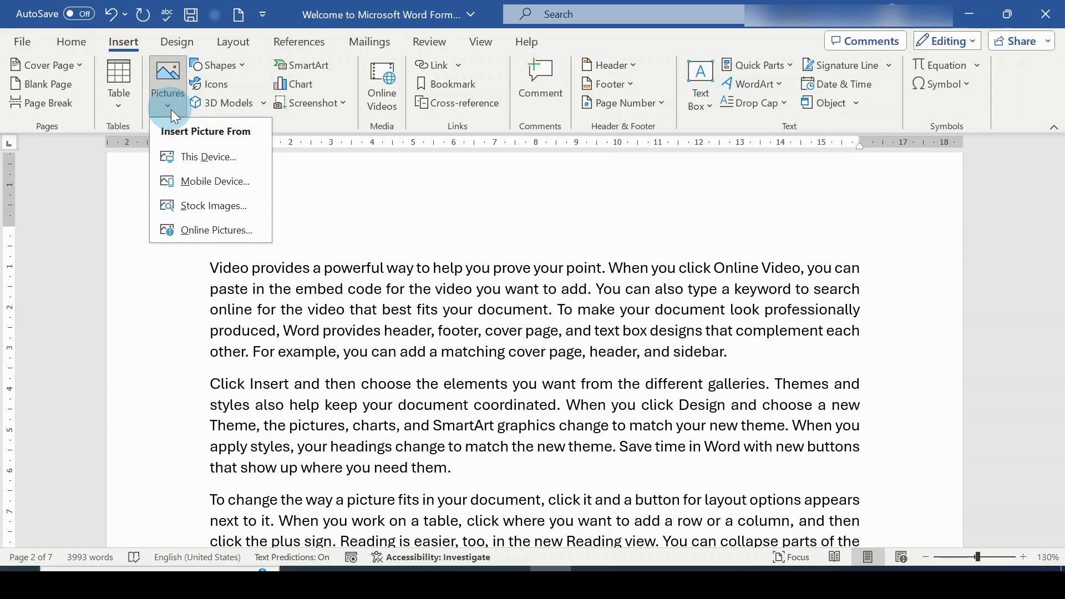
mouse_move(208, 156)
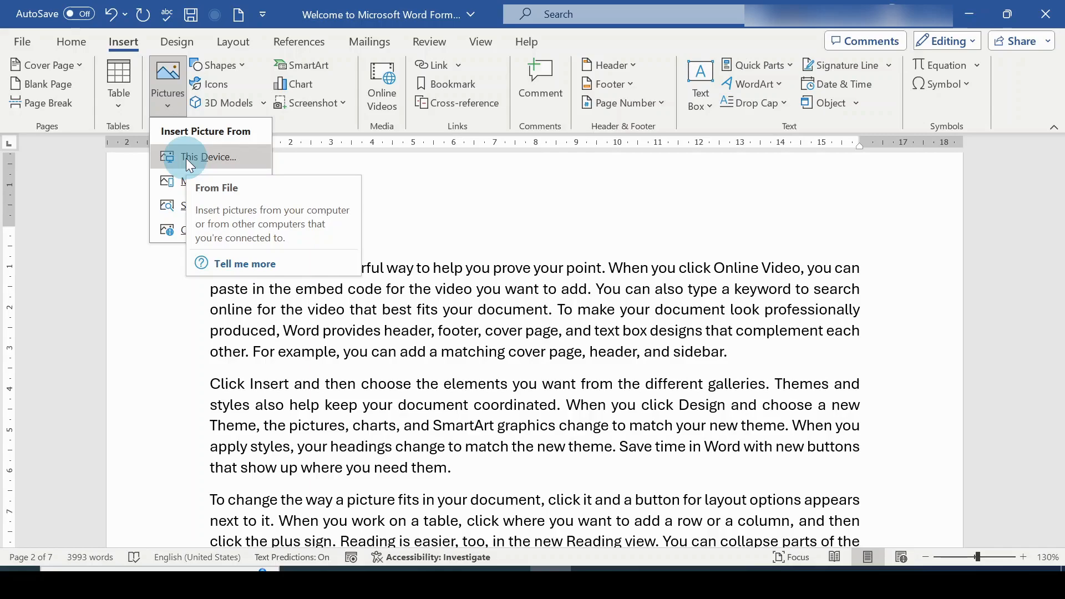
click(209, 157)
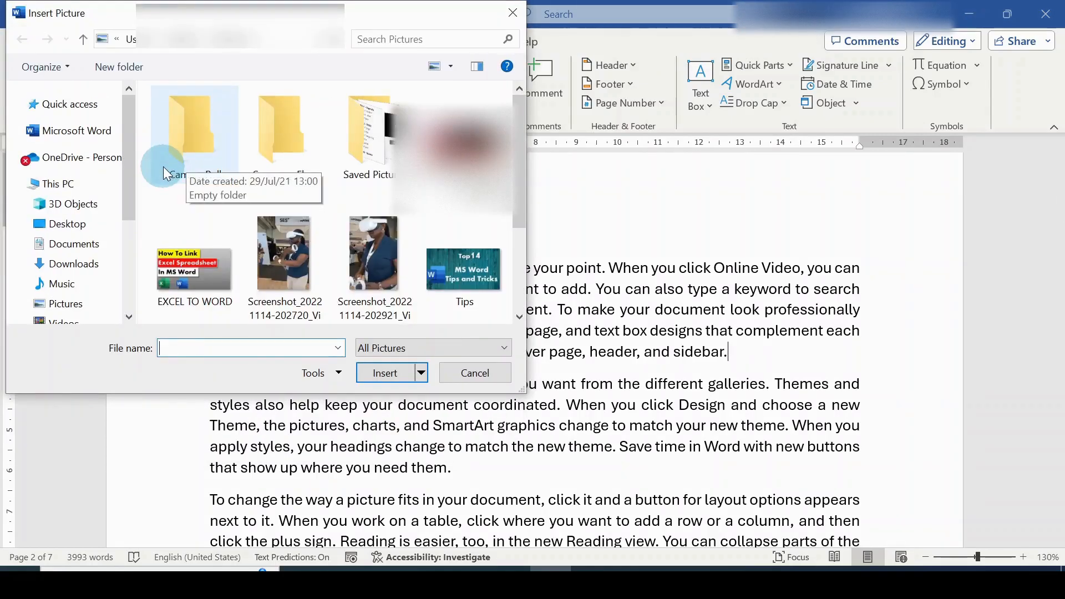
mouse_move(157, 189)
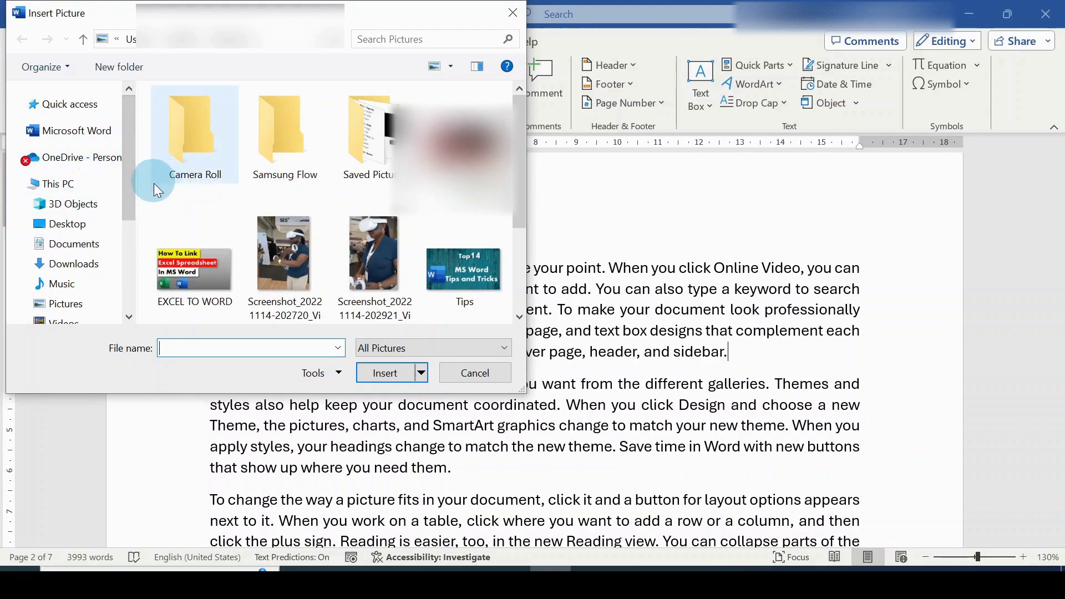
click(194, 255)
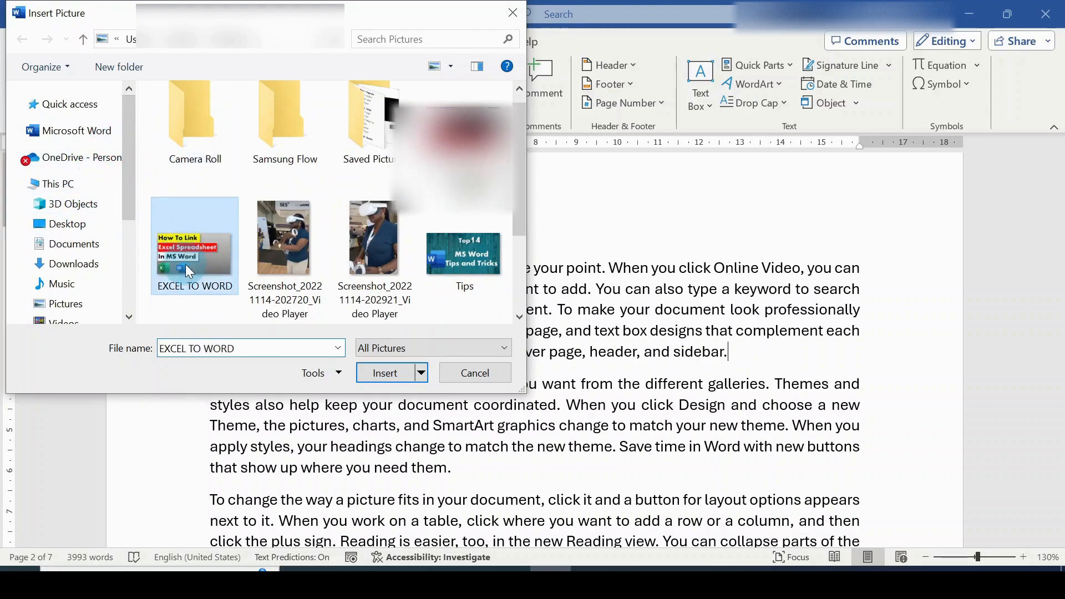
click(385, 373)
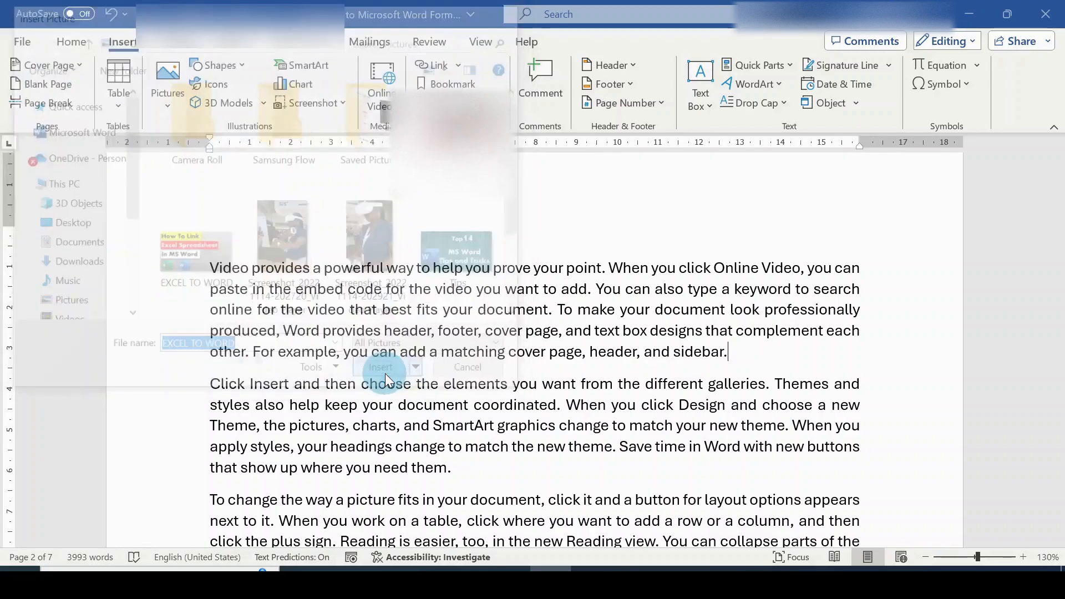
Shrink the inserted picture slightly by its corner handle
click(381, 367)
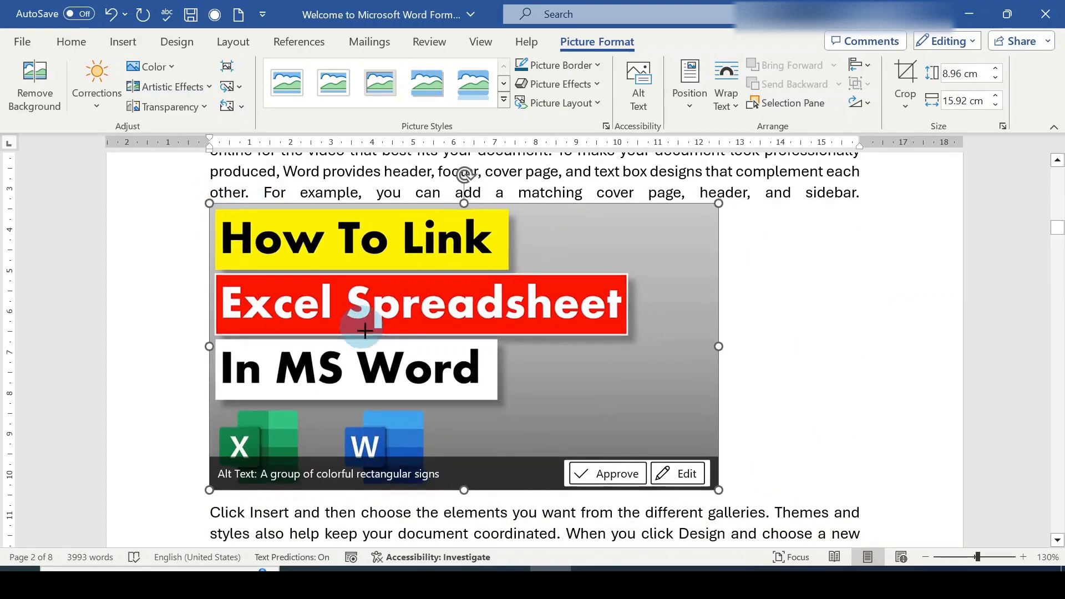
drag(719, 489, 671, 463)
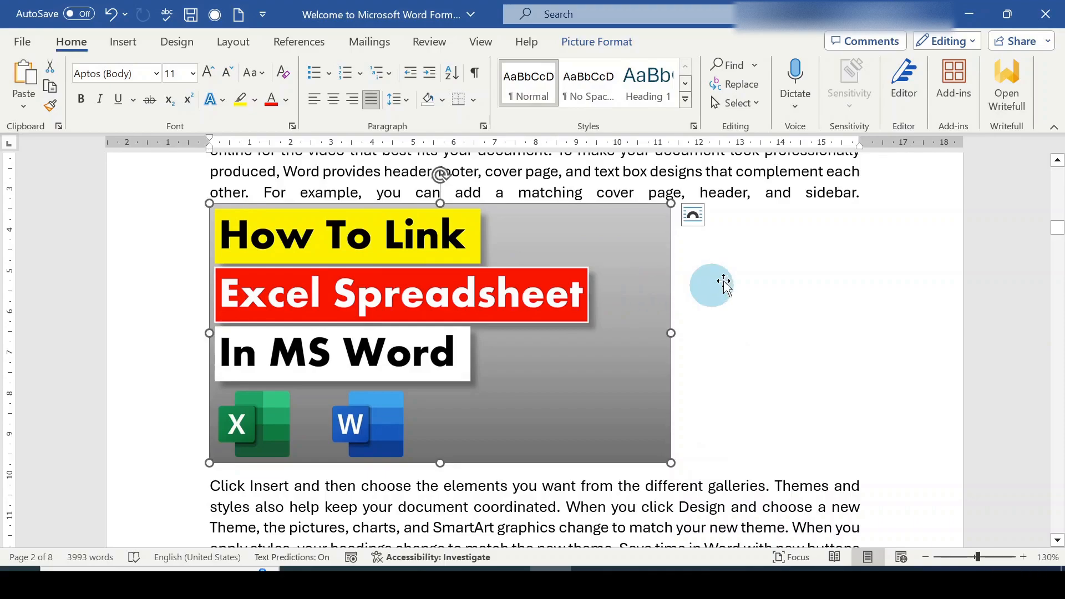
mouse_move(693, 215)
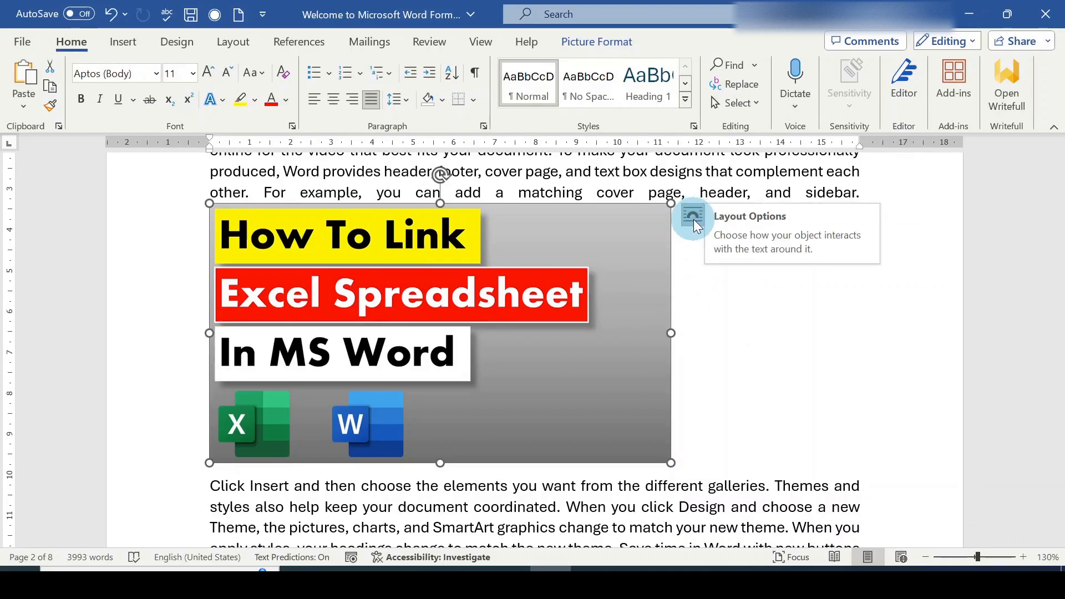
click(691, 217)
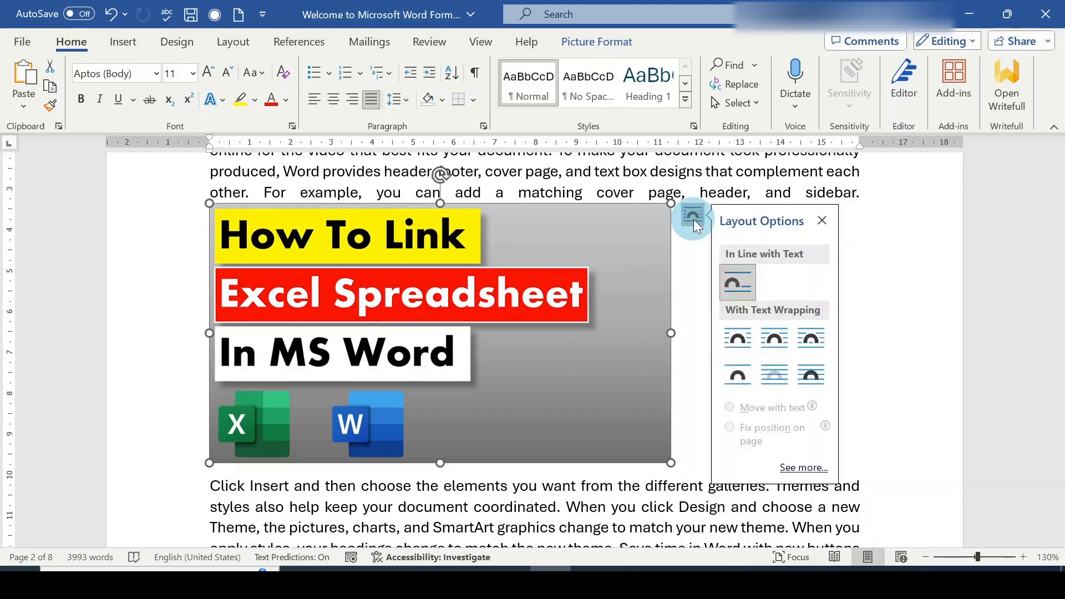
mouse_move(773, 375)
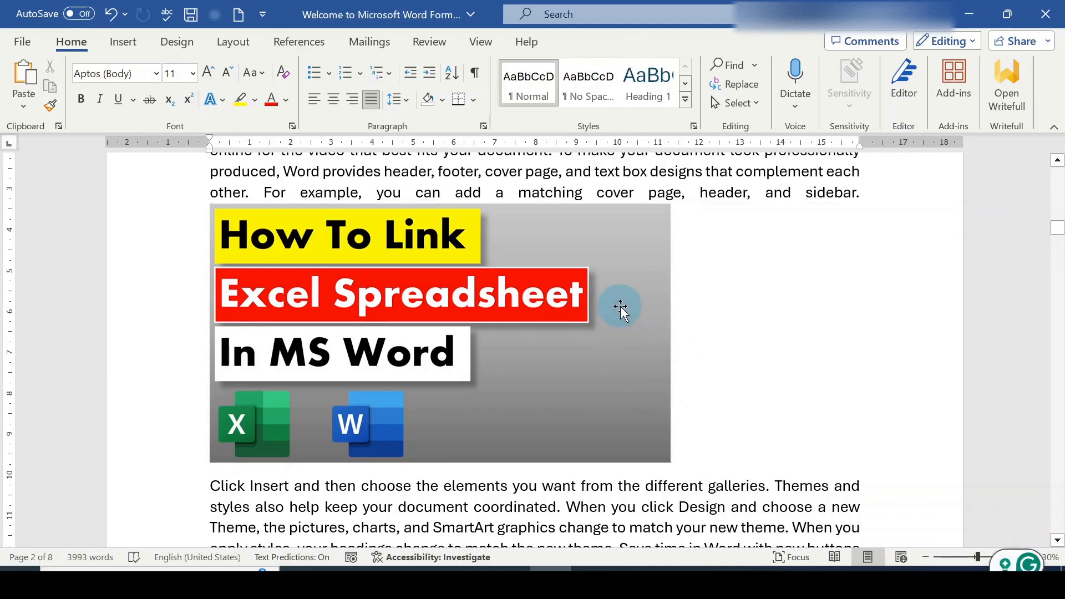
right_click(619, 308)
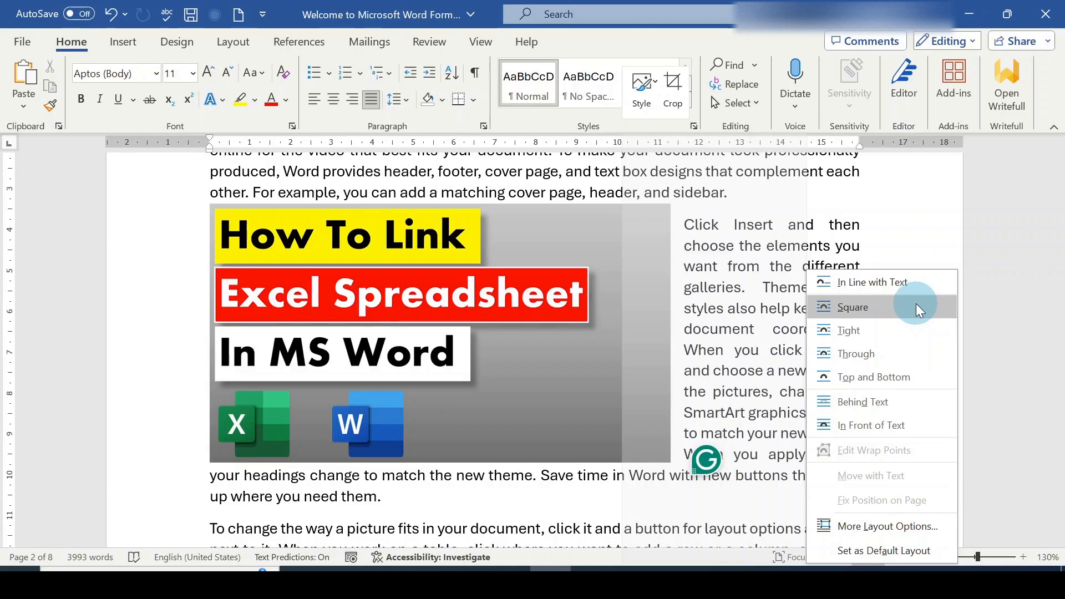
mouse_move(913, 353)
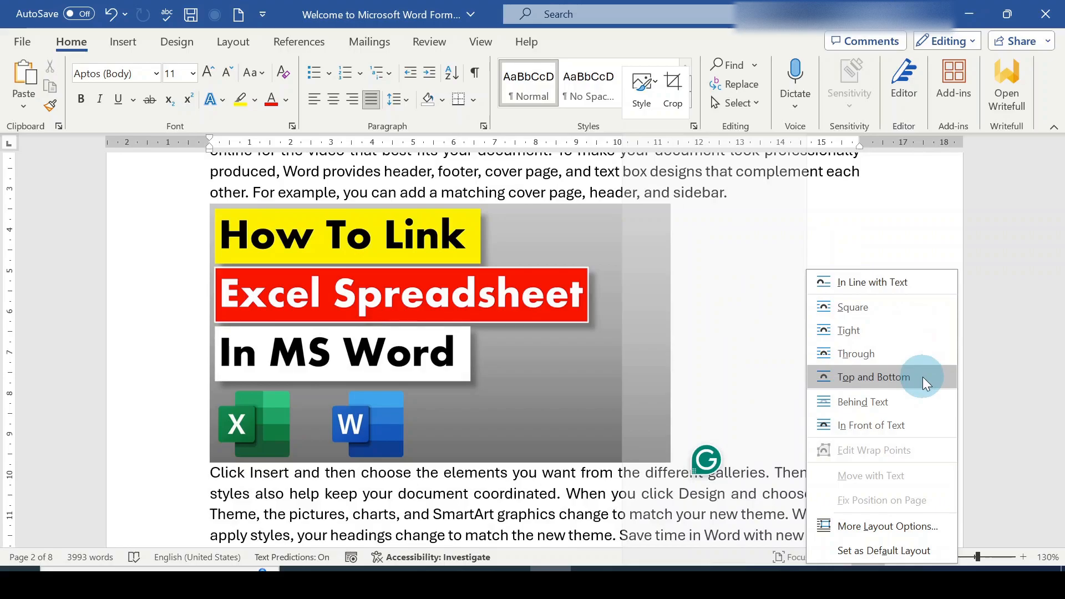
click(864, 401)
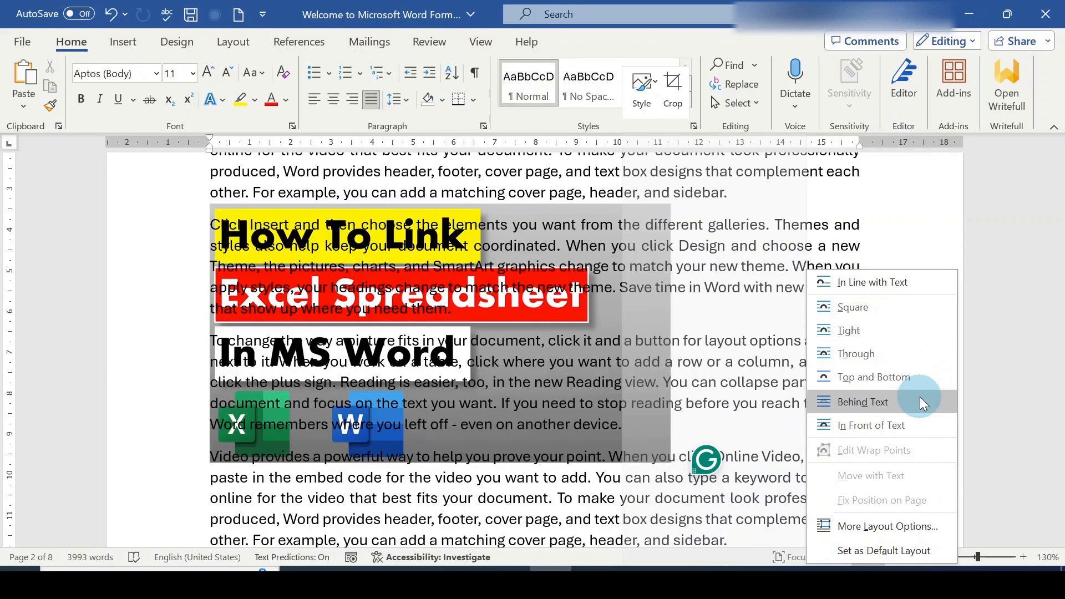
click(872, 425)
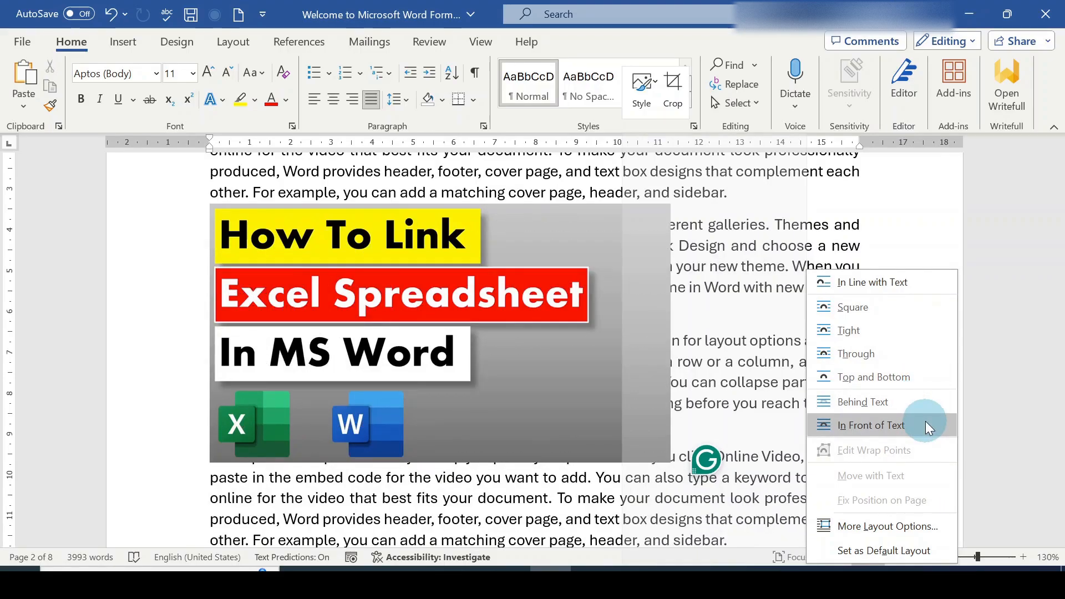
mouse_move(934, 429)
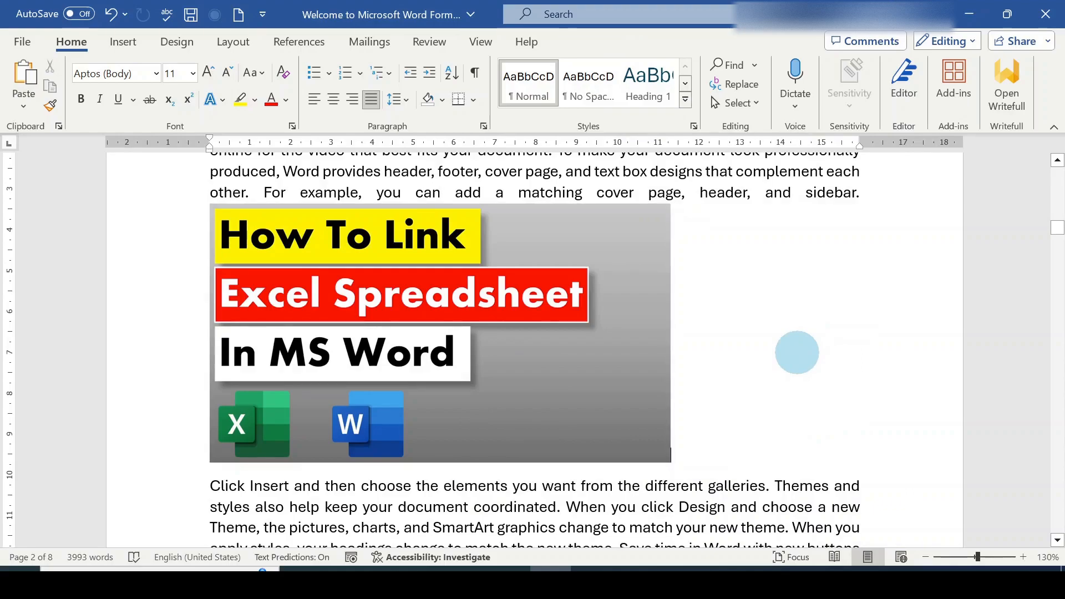
mouse_move(630, 373)
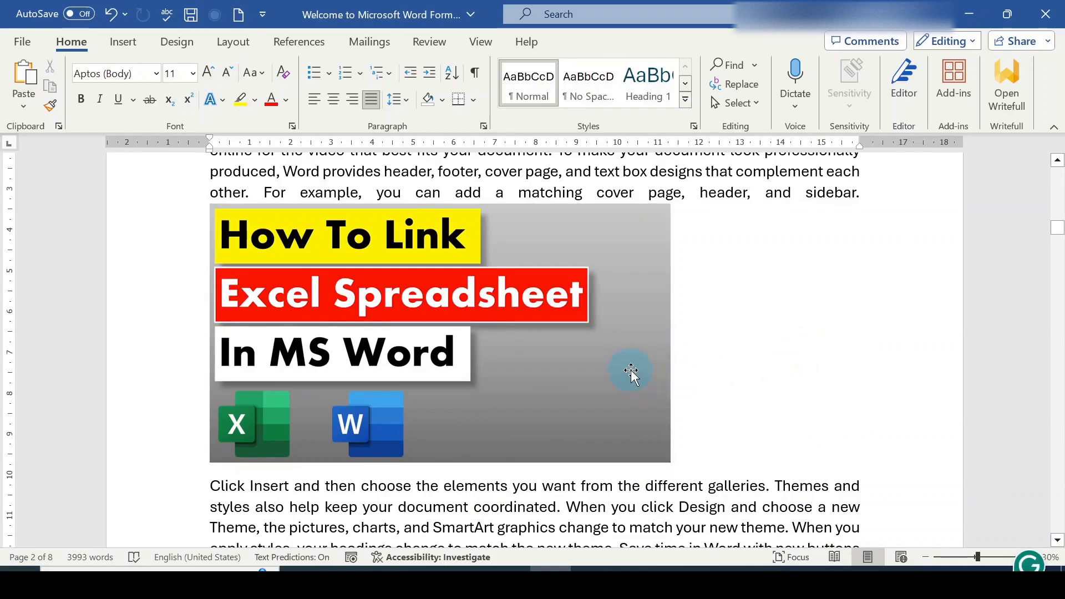
Apply Square text wrapping to the picture so the paragraph flows beside it
click(631, 371)
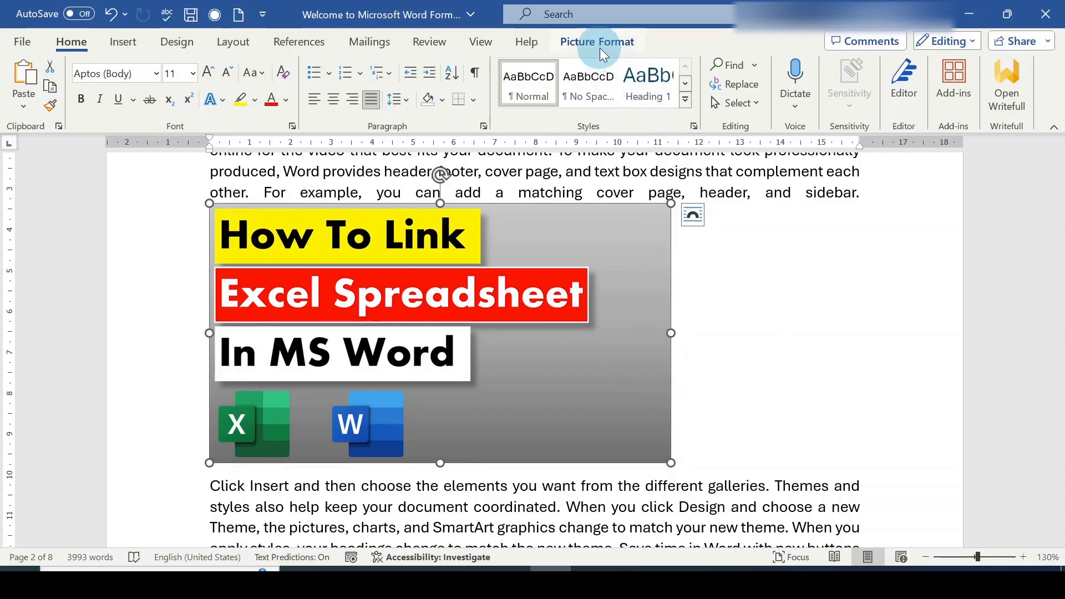
click(597, 41)
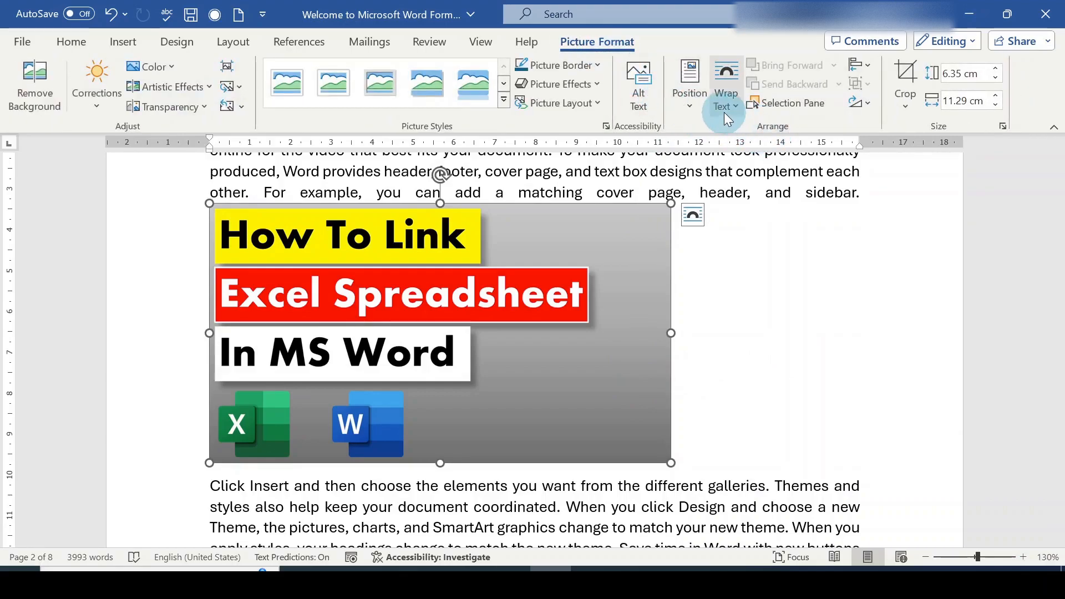
click(726, 86)
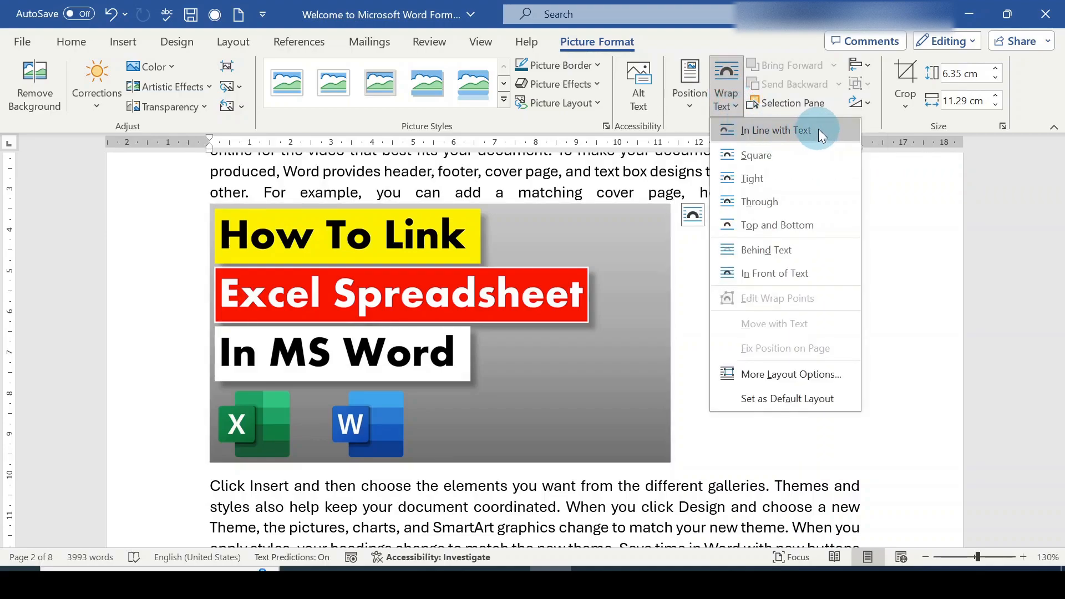
mouse_move(788, 202)
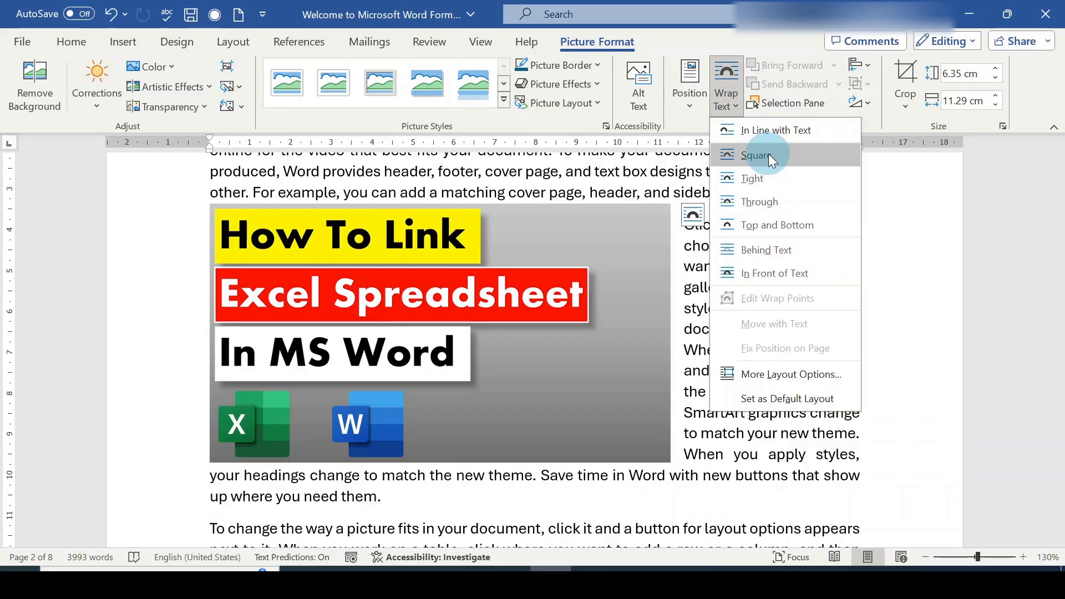
click(759, 156)
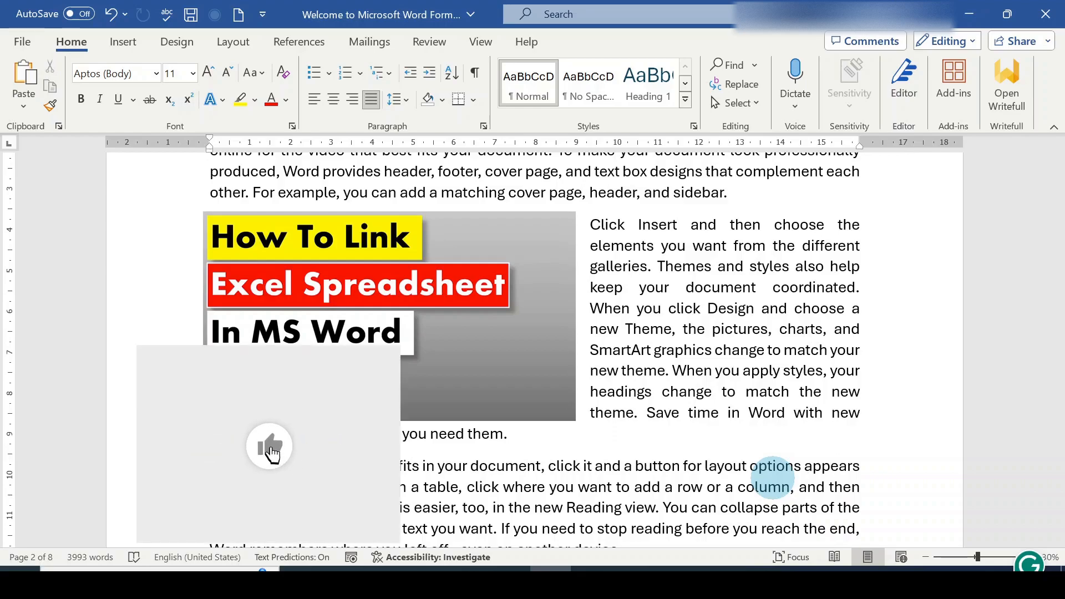
click(269, 447)
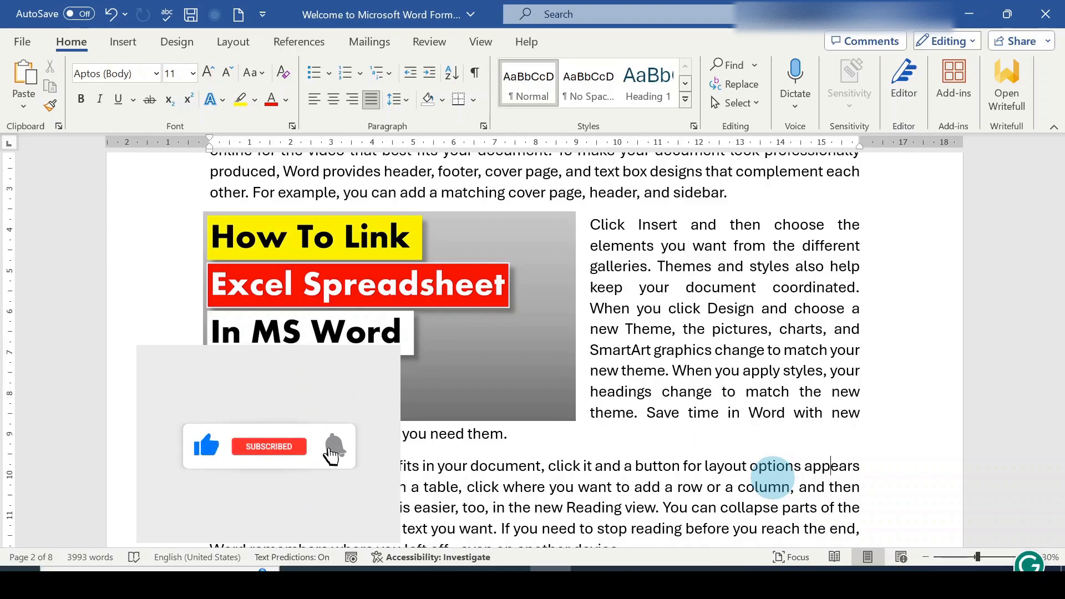
click(331, 449)
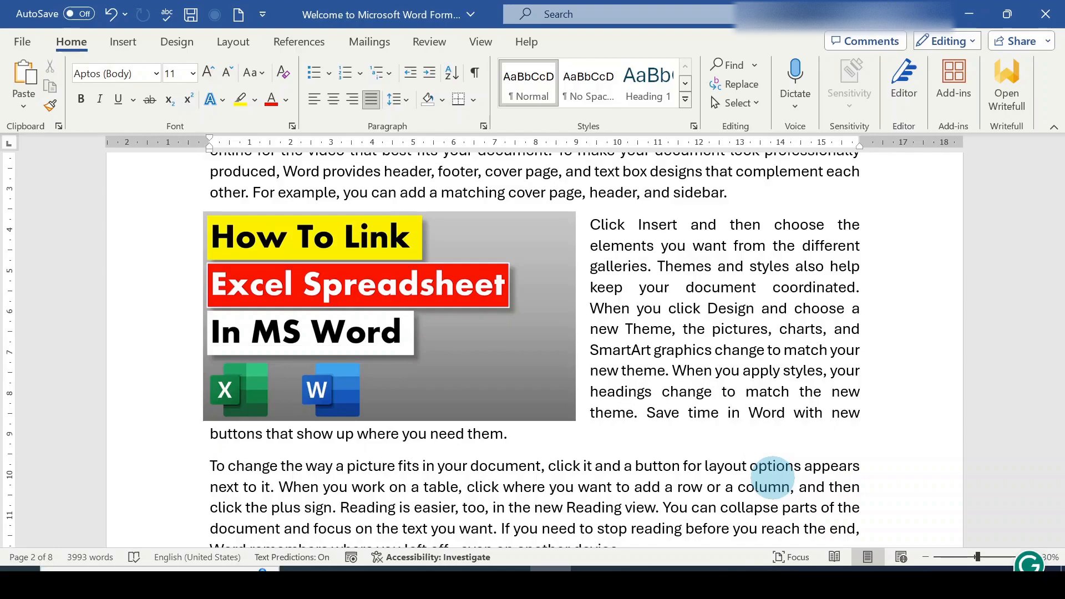
click(830, 466)
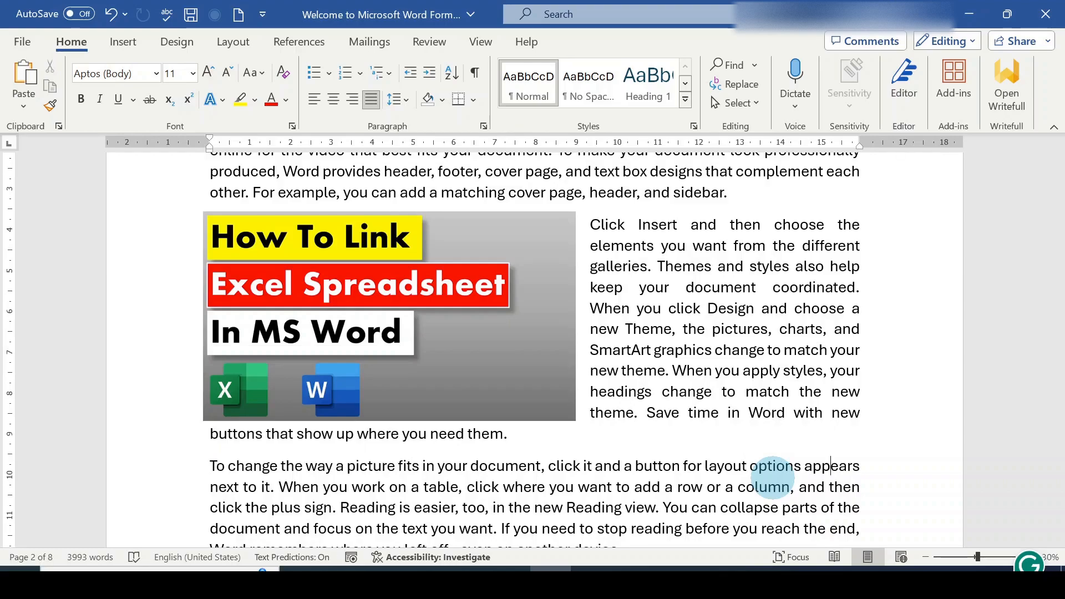